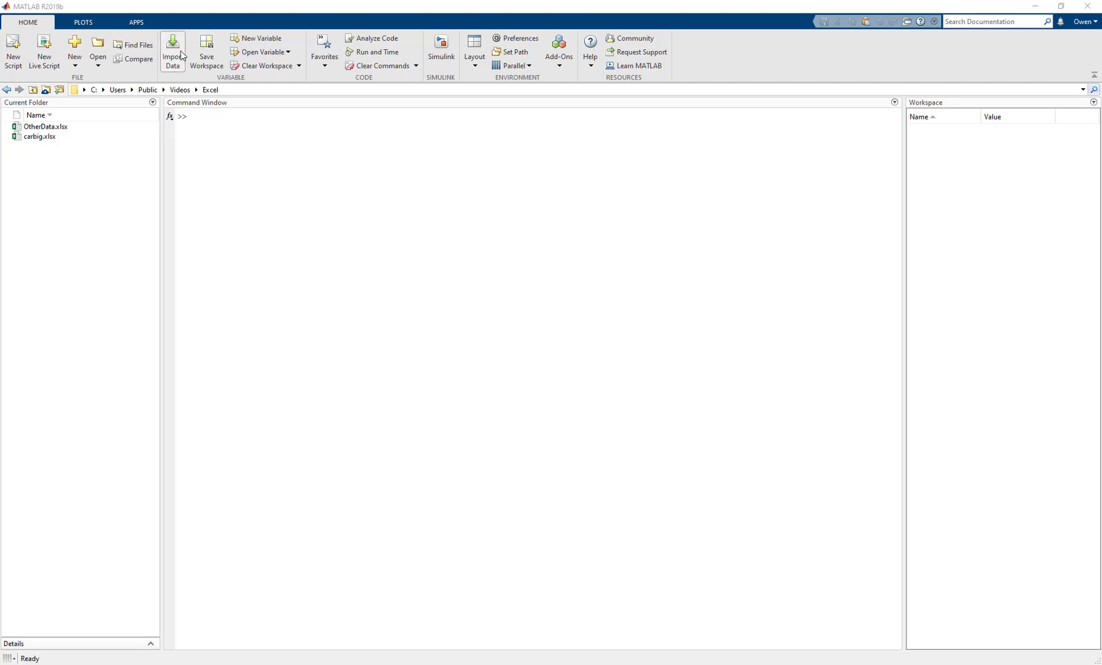
Step: Open carbig.xlsx in the Import Tool, previewing range A2:J407 as ten columns
{"action": "left_click", "coordinate": [173, 49]}
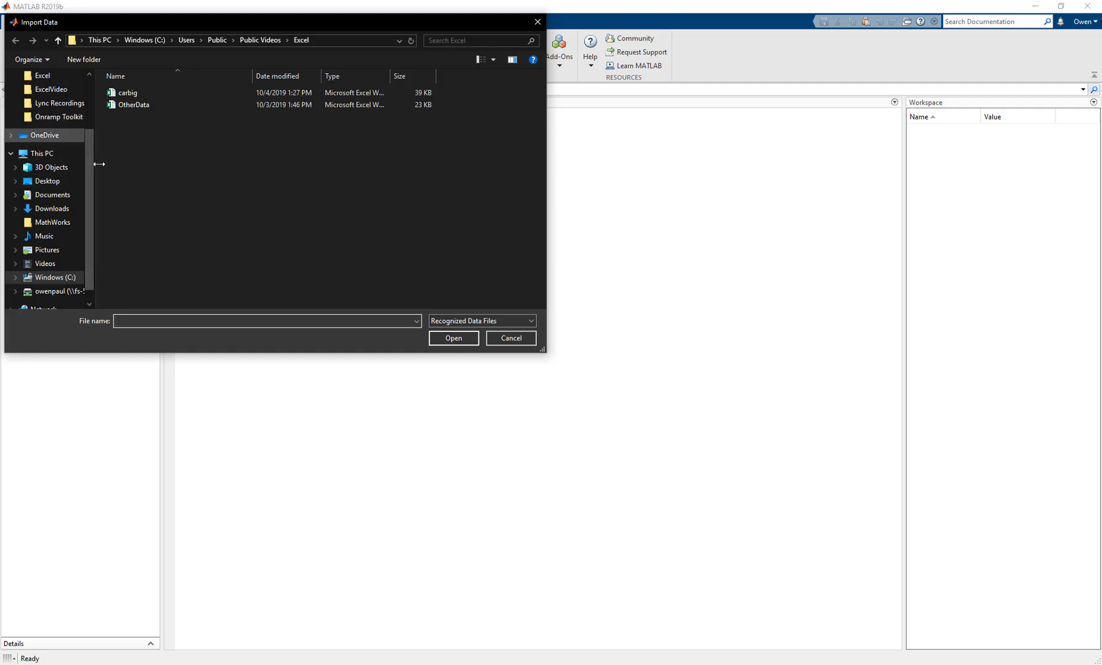
{"action": "left_click", "coordinate": [511, 339]}
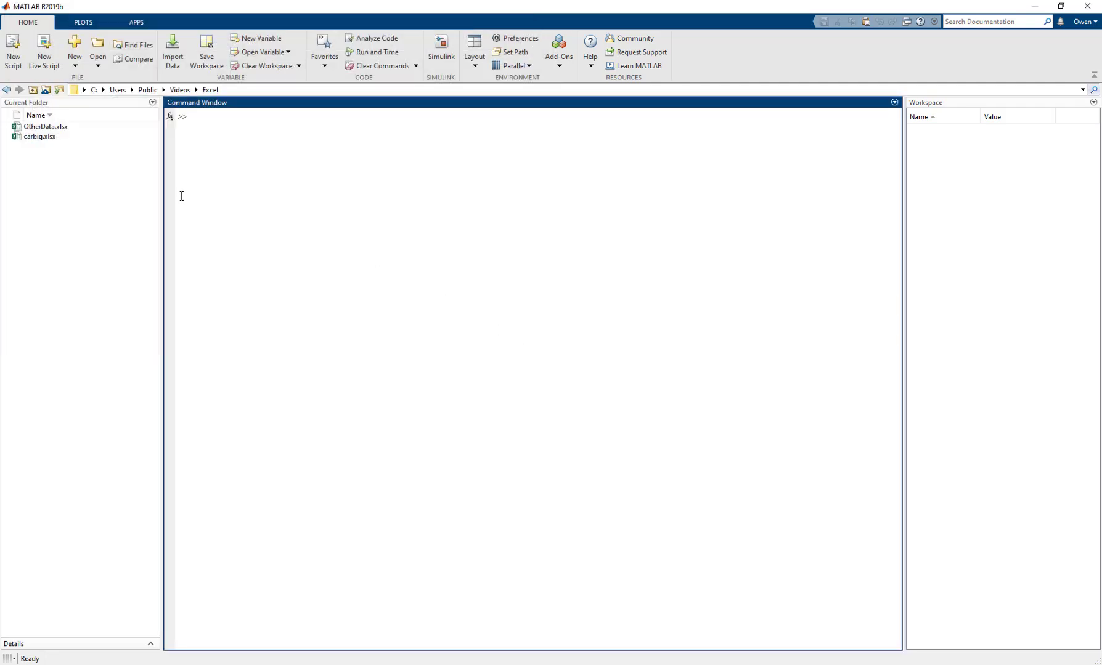
{"action": "left_click", "coordinate": [36, 137]}
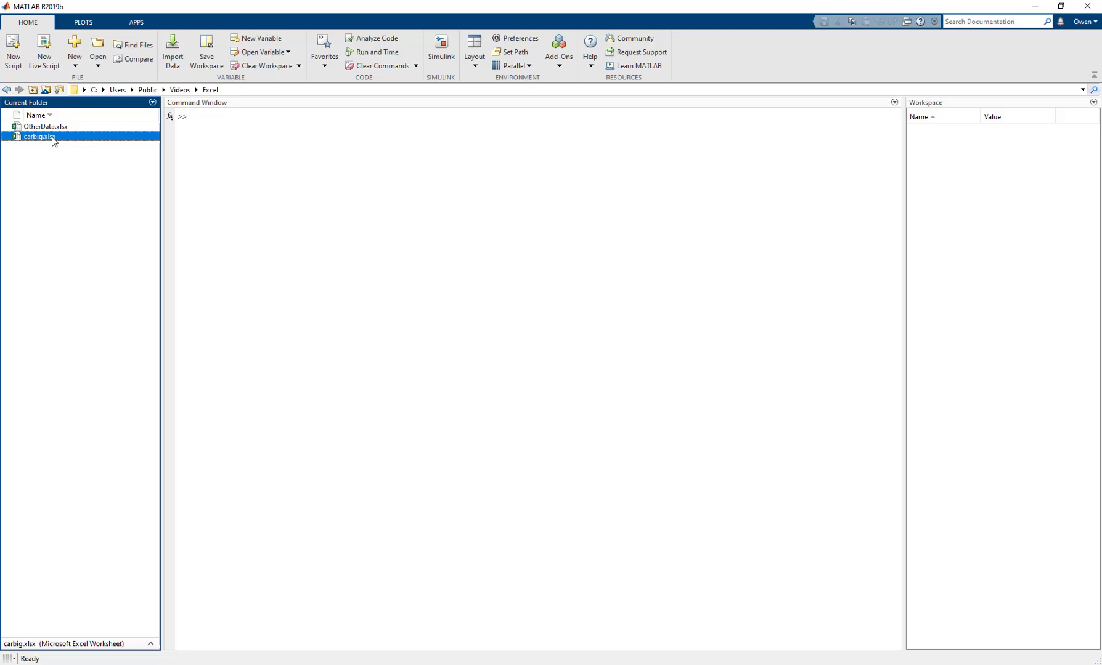
{"action": "double_click", "coordinate": [36, 140]}
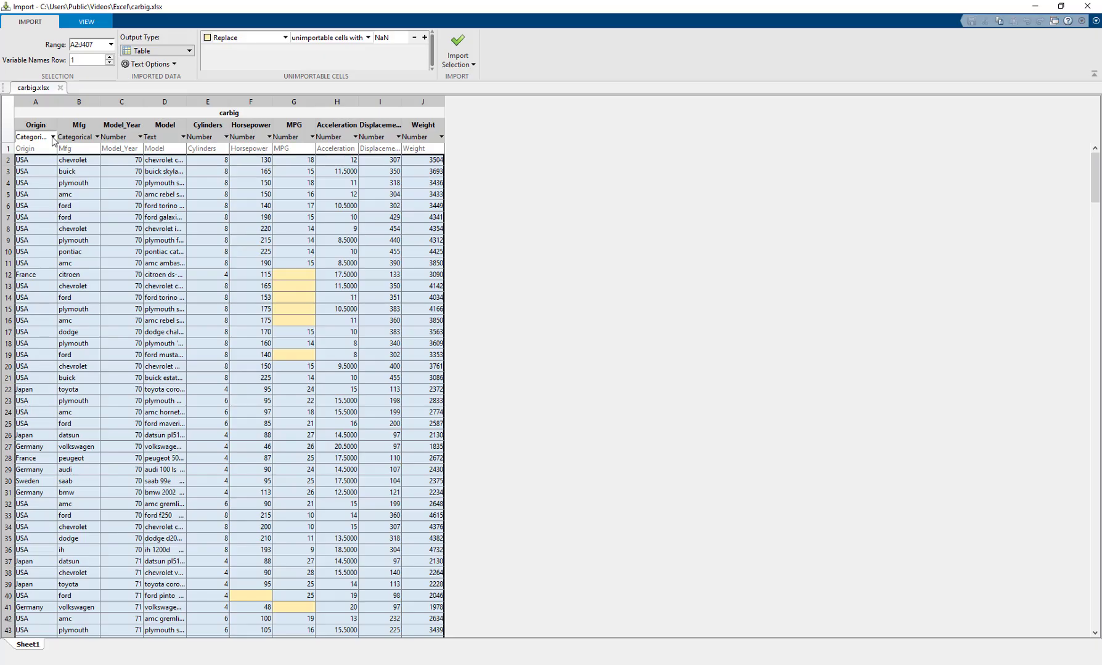
{"action": "mouse_move", "coordinate": [55, 214]}
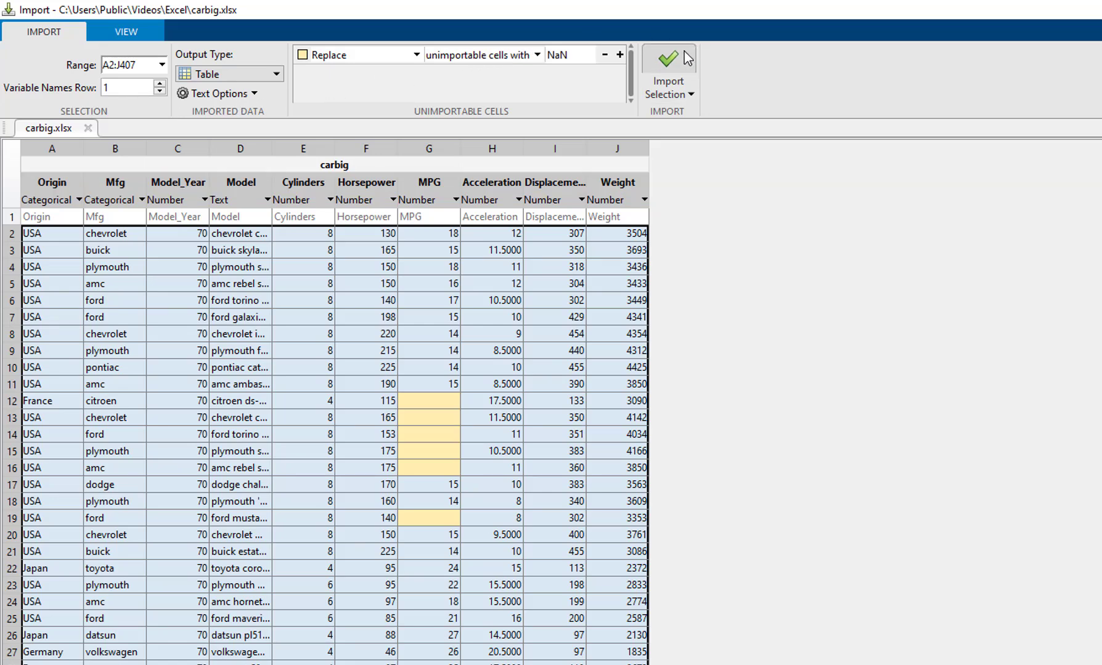
{"action": "left_click", "coordinate": [668, 61]}
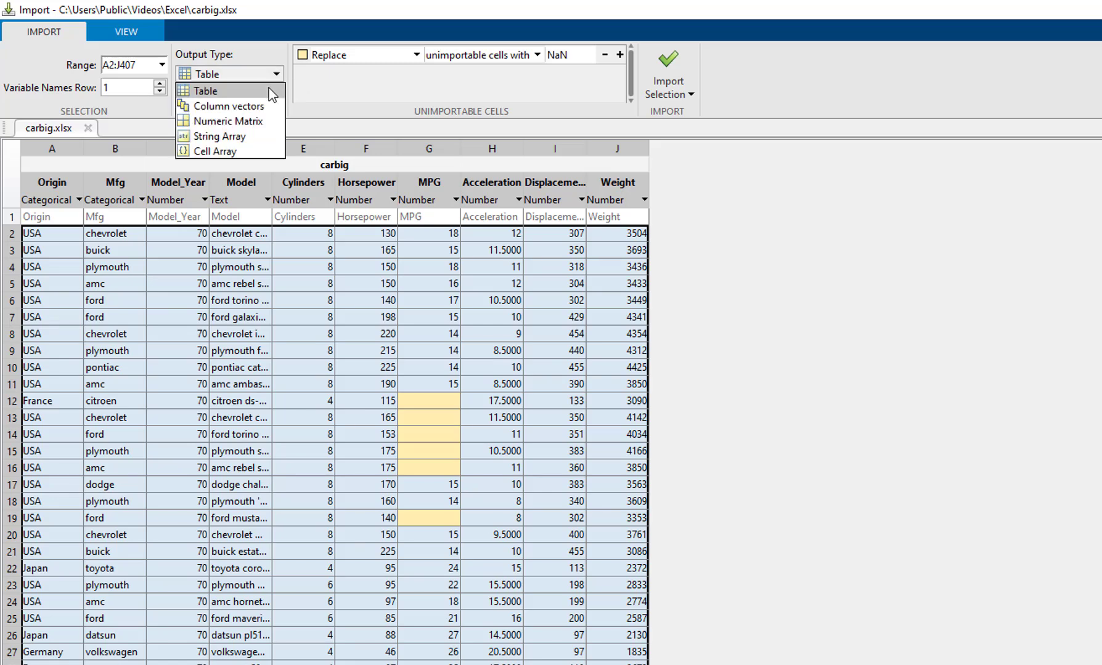
Step: Set the output type to Column vectors and import the ten carbig columns
{"action": "left_click", "coordinate": [230, 106]}
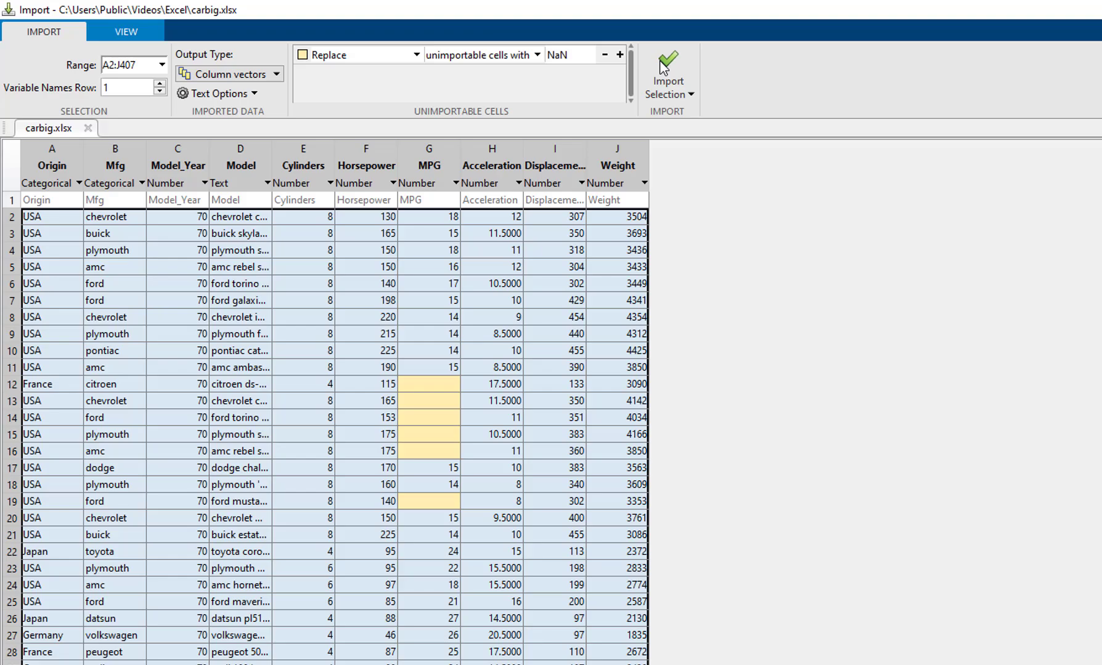
{"action": "left_click", "coordinate": [667, 65]}
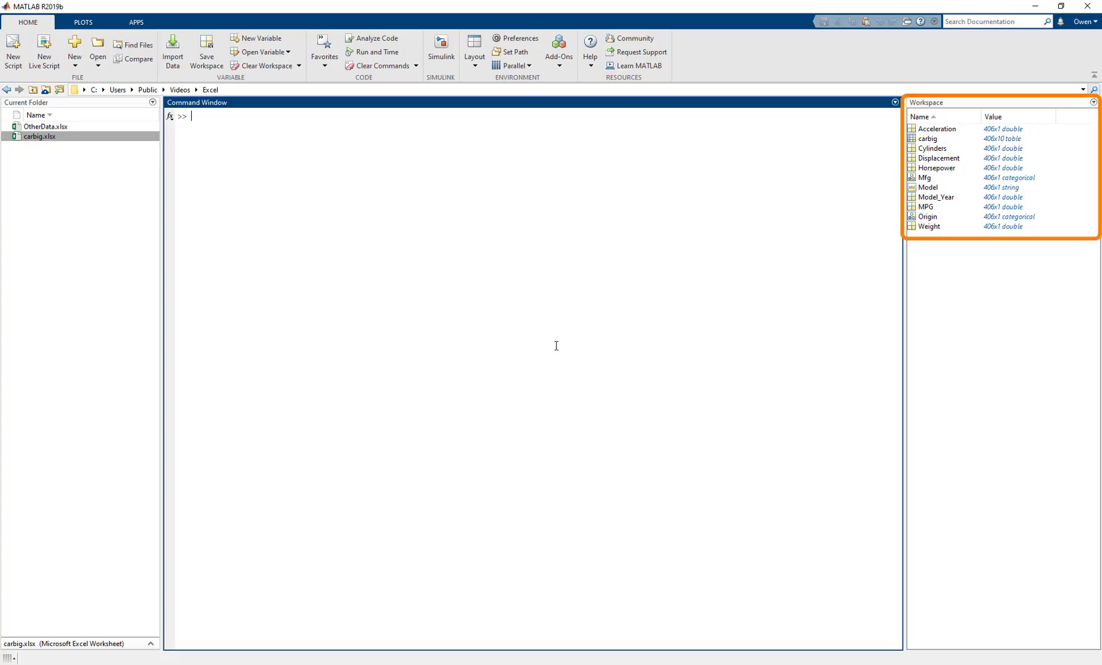
Step: Reopen carbig.xlsx in the Import Tool to preview range A2:J407
{"action": "double_click", "coordinate": [928, 138]}
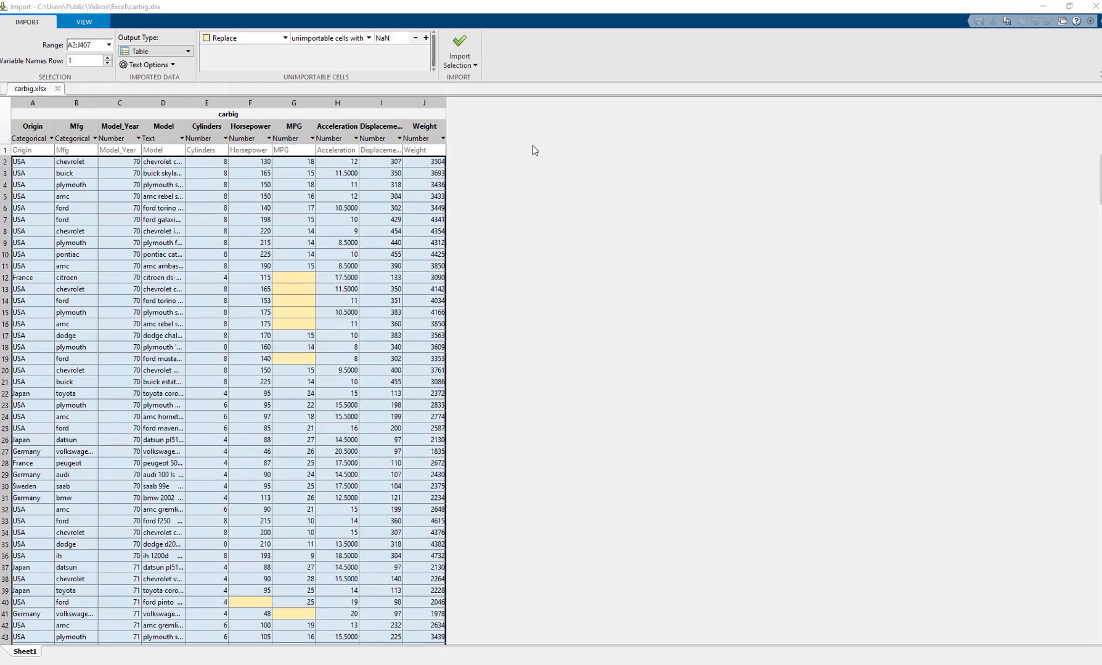
Step: Generate an importfile function from the carbig import settings and review its code
{"action": "left_click", "coordinate": [461, 64]}
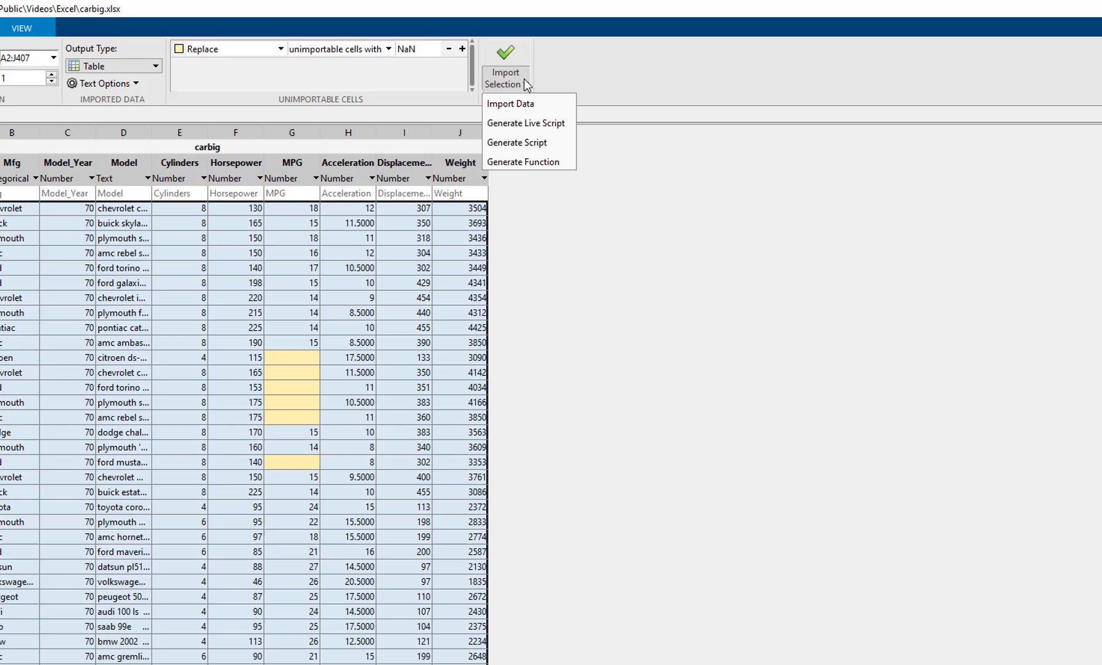
{"action": "mouse_move", "coordinate": [526, 106]}
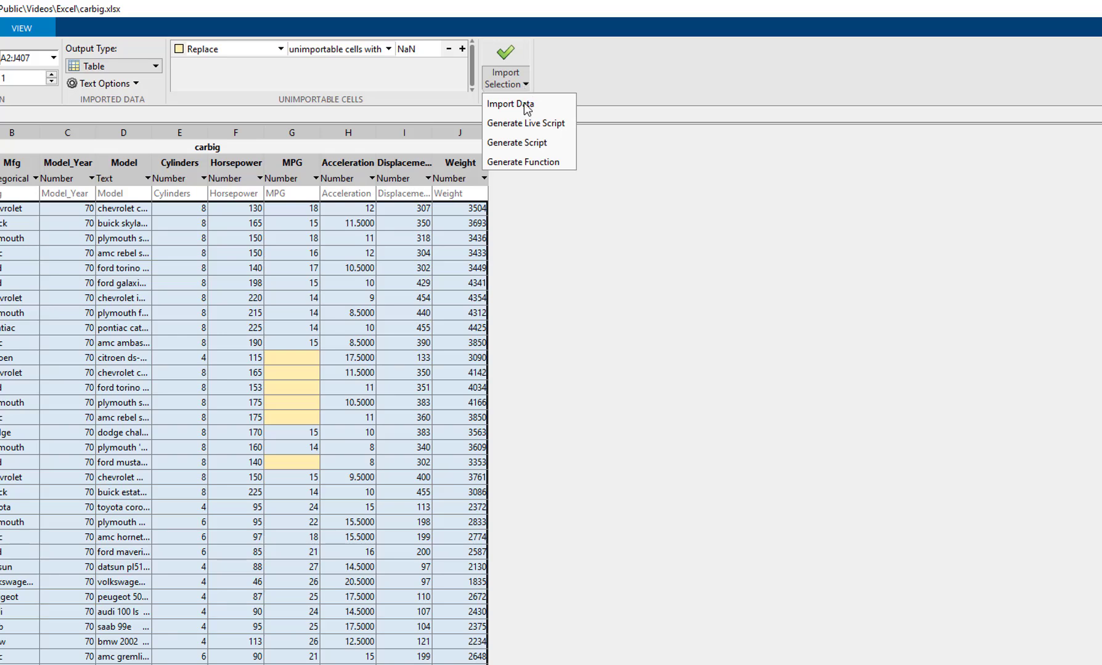
{"action": "left_click", "coordinate": [524, 162]}
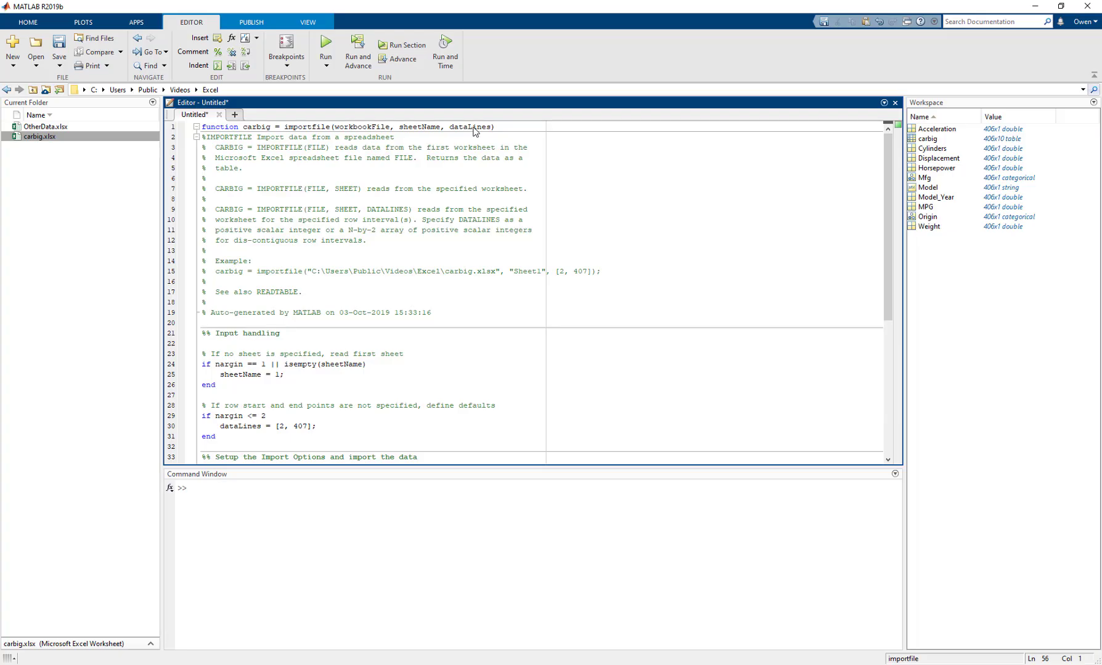
{"action": "scroll", "scroll_direction": "down", "scroll_amount": 3}
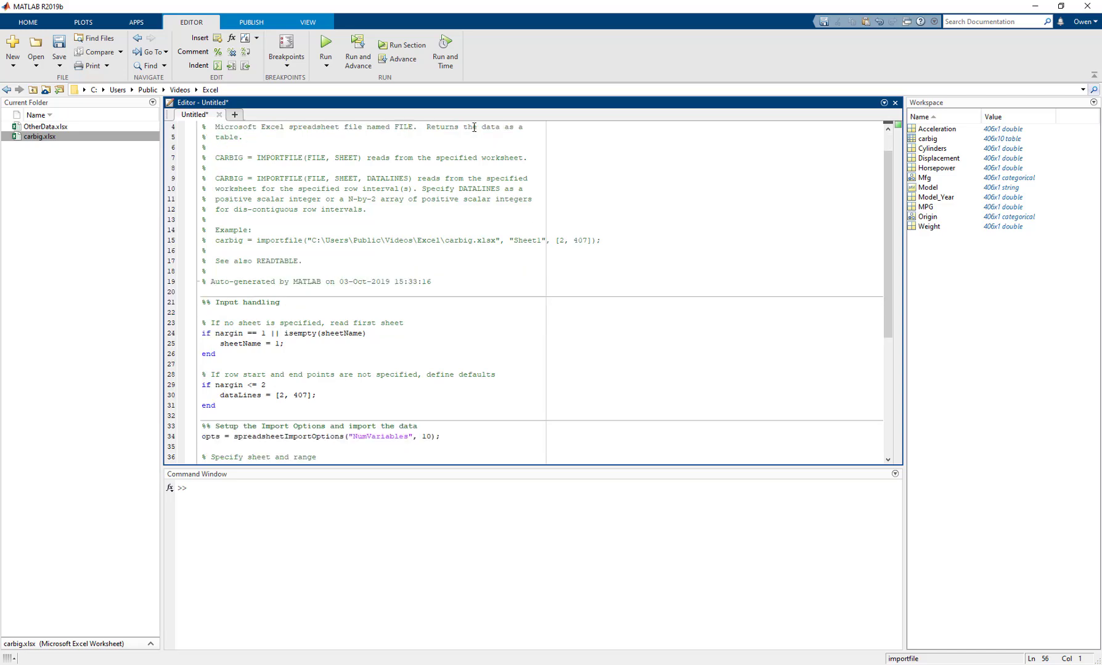
{"action": "scroll", "scroll_direction": "down", "scroll_amount": 3}
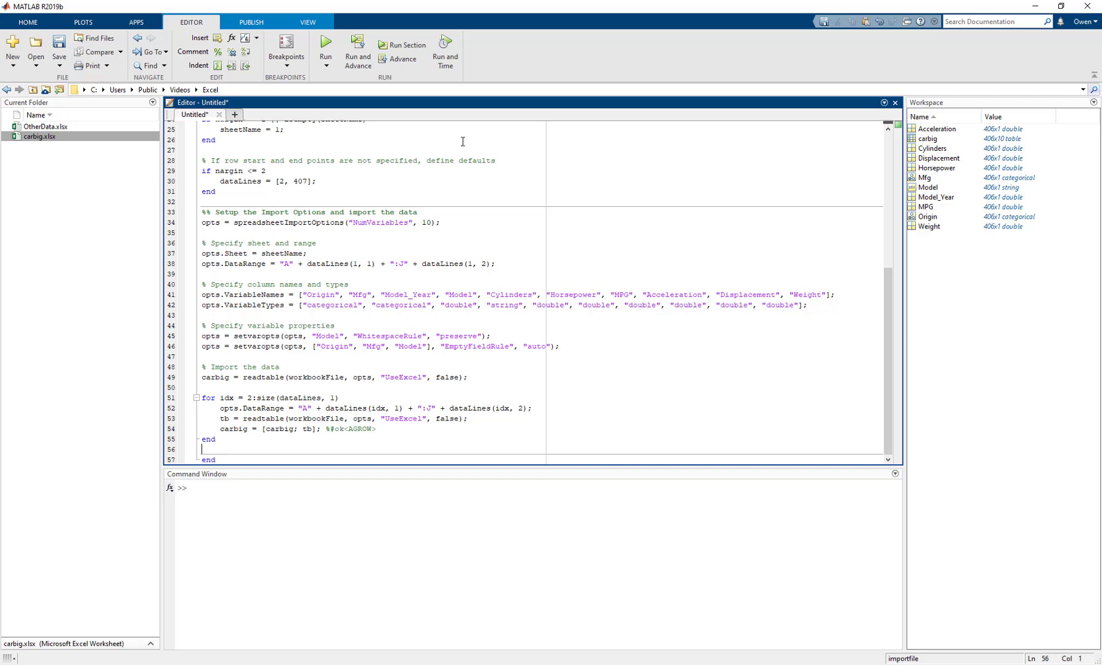
Step: Save the function as importfile.m and start typing an importfile call
{"action": "left_click", "coordinate": [57, 44]}
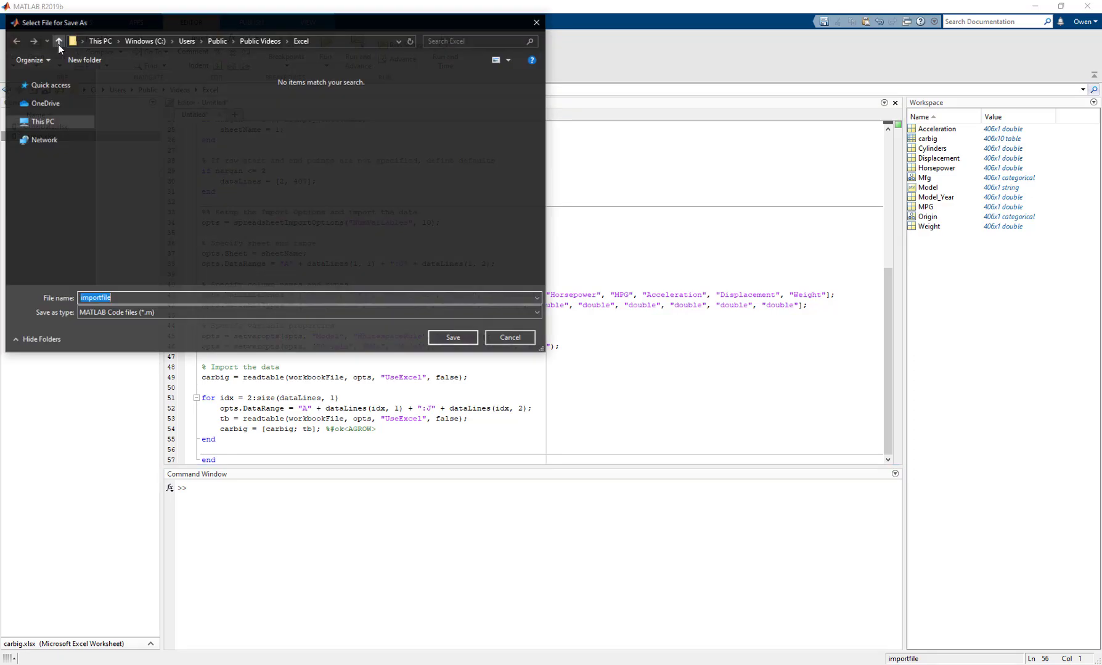
{"action": "left_click", "coordinate": [510, 337]}
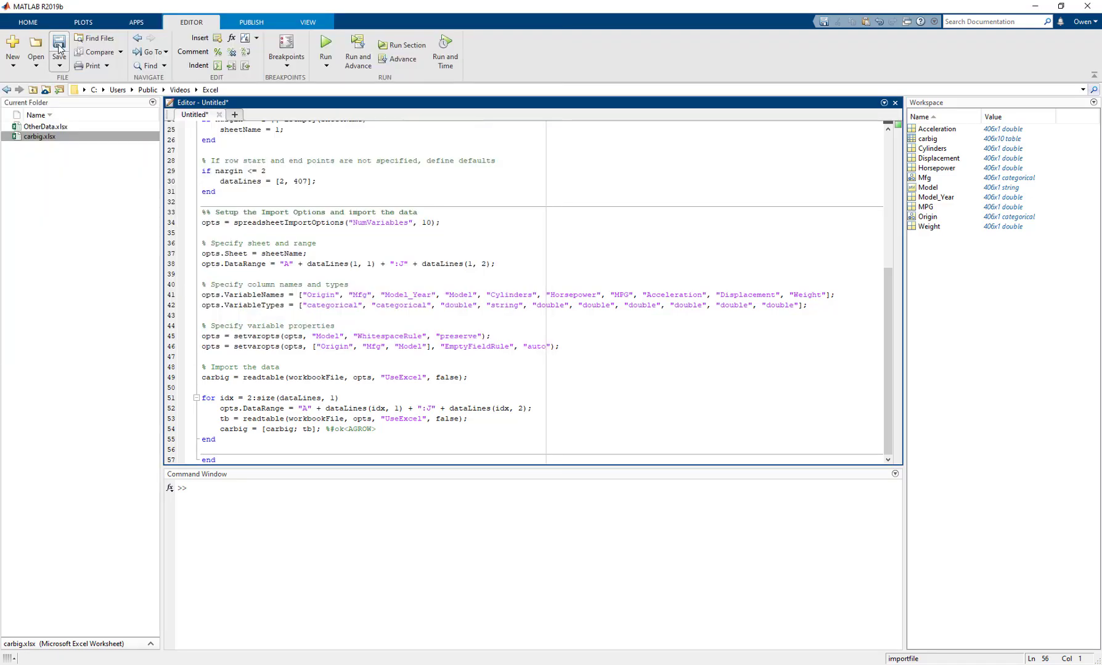
{"action": "left_click", "coordinate": [56, 46]}
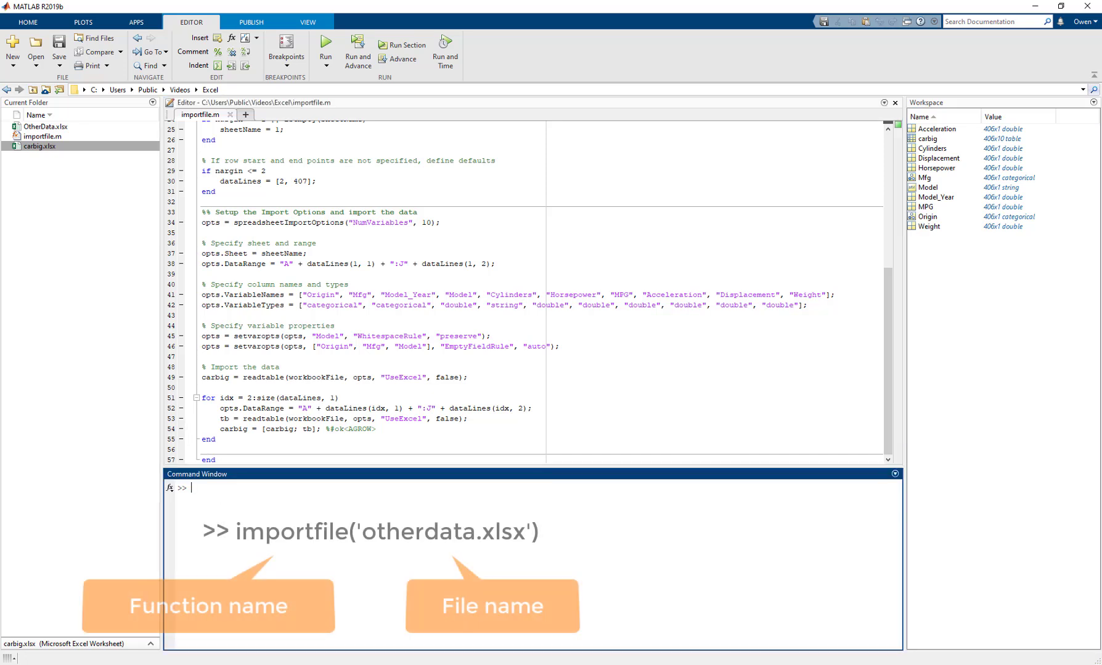
{"action": "type", "text": "importfile('Ot"}
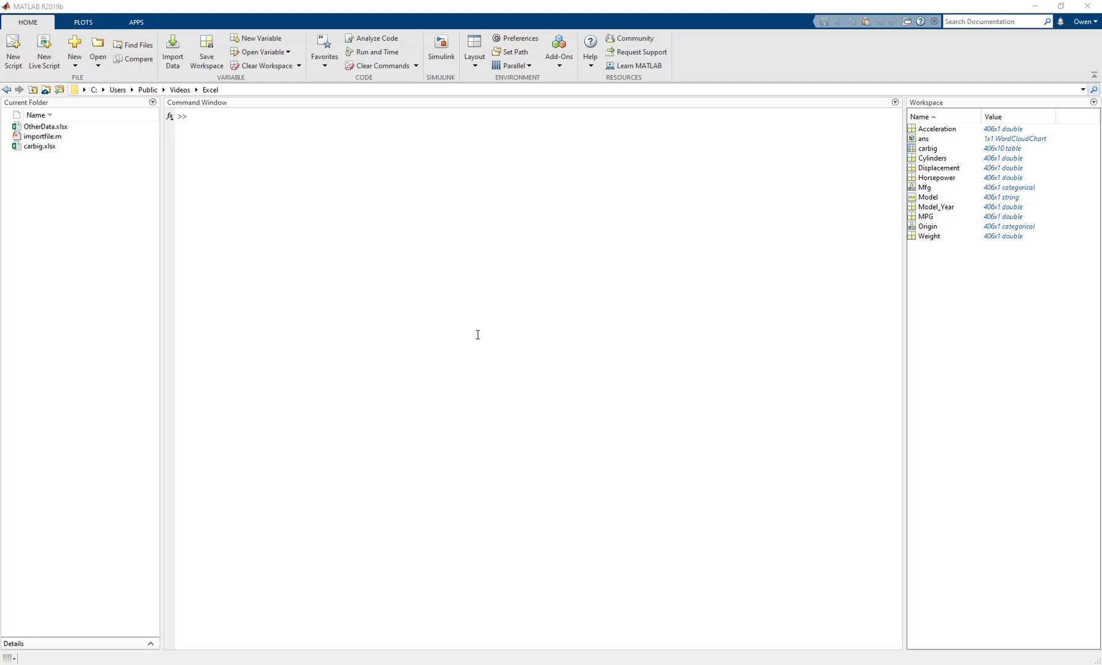
Step: Plot Horsepower and MPG as scatter, two-series line and errorbar charts
{"action": "left_click", "coordinate": [935, 177]}
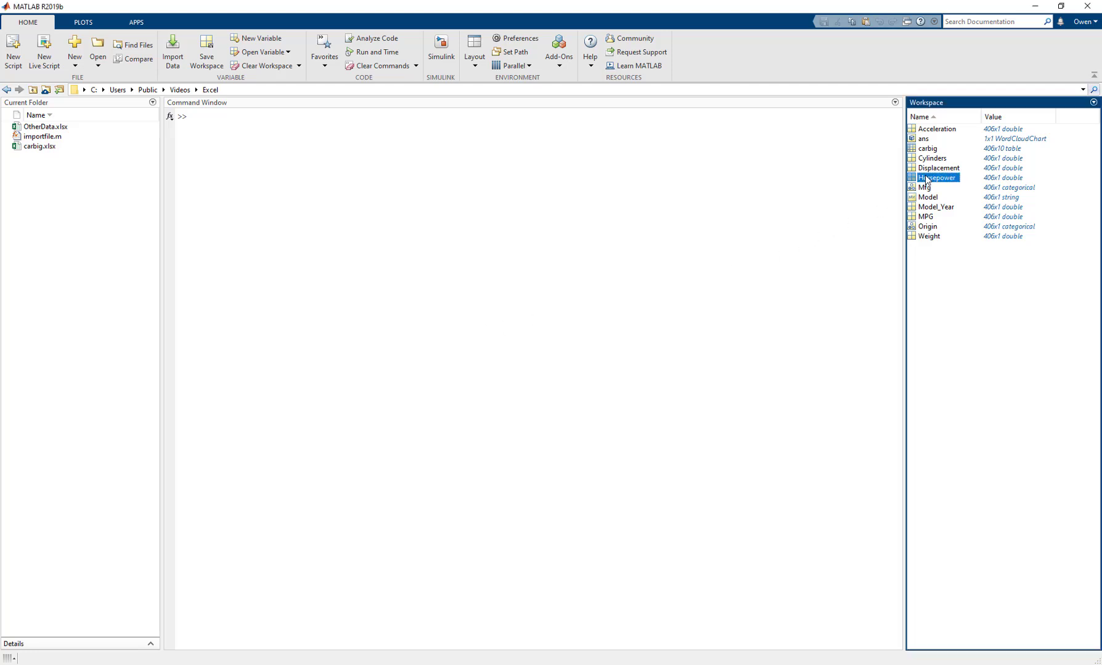
{"action": "left_click", "coordinate": [927, 216]}
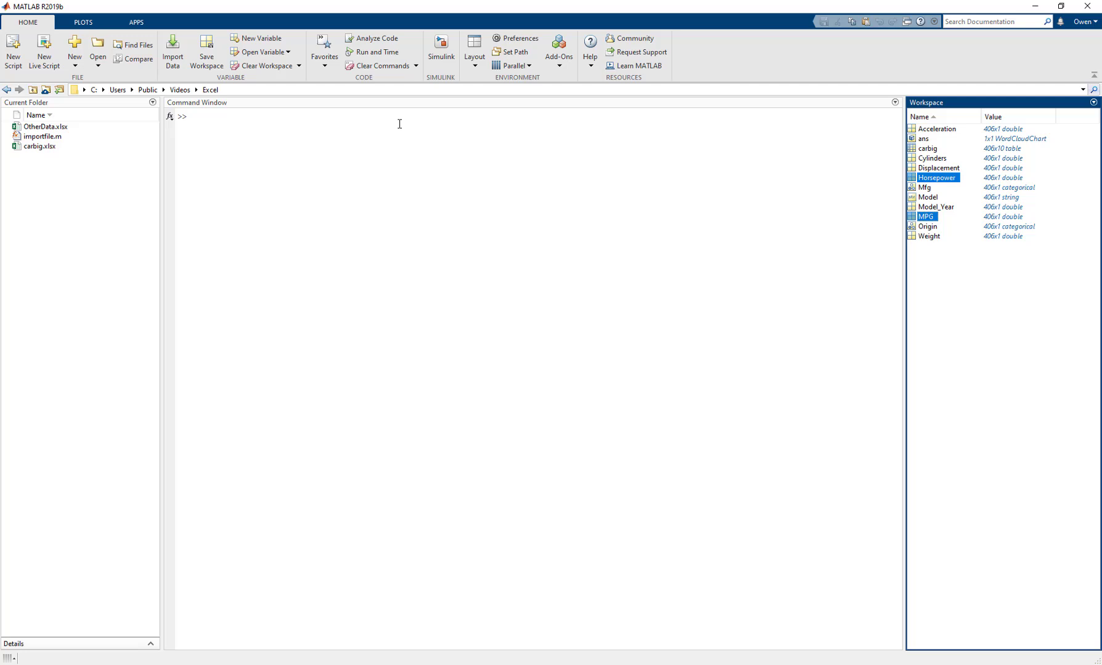
{"action": "left_click", "coordinate": [82, 23]}
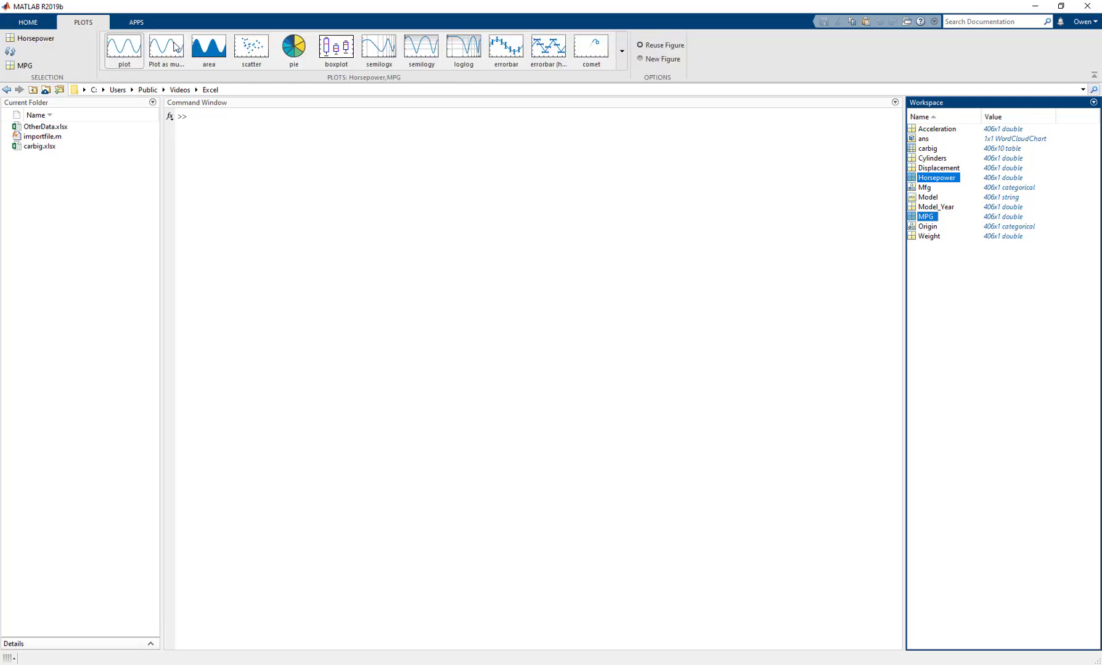
{"action": "left_click", "coordinate": [250, 48]}
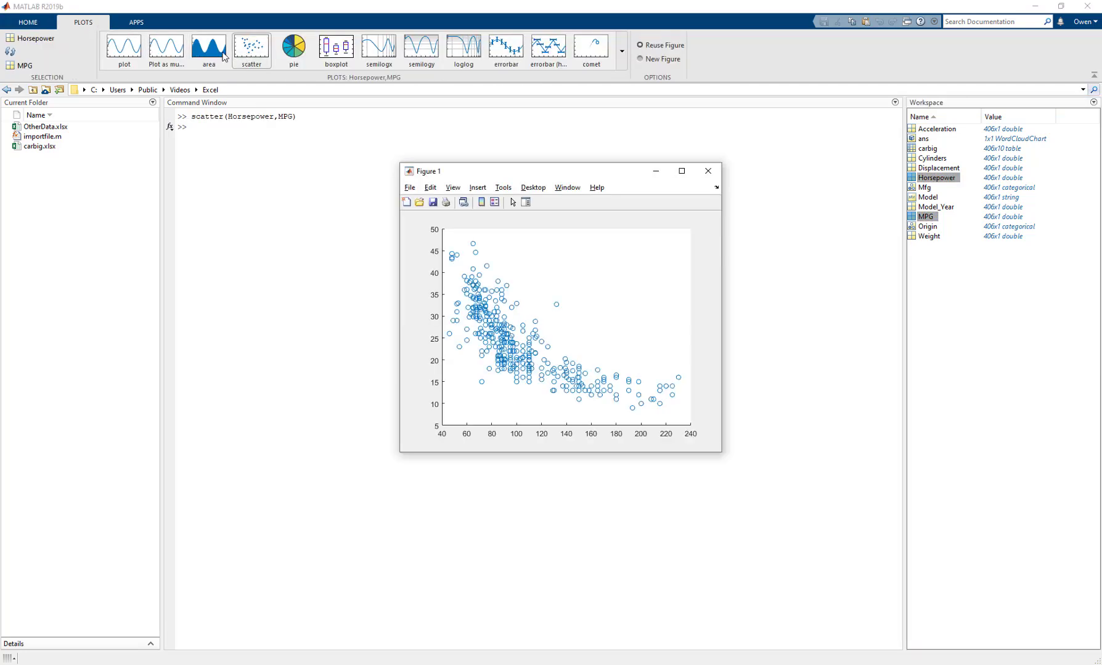
{"action": "left_click", "coordinate": [164, 48]}
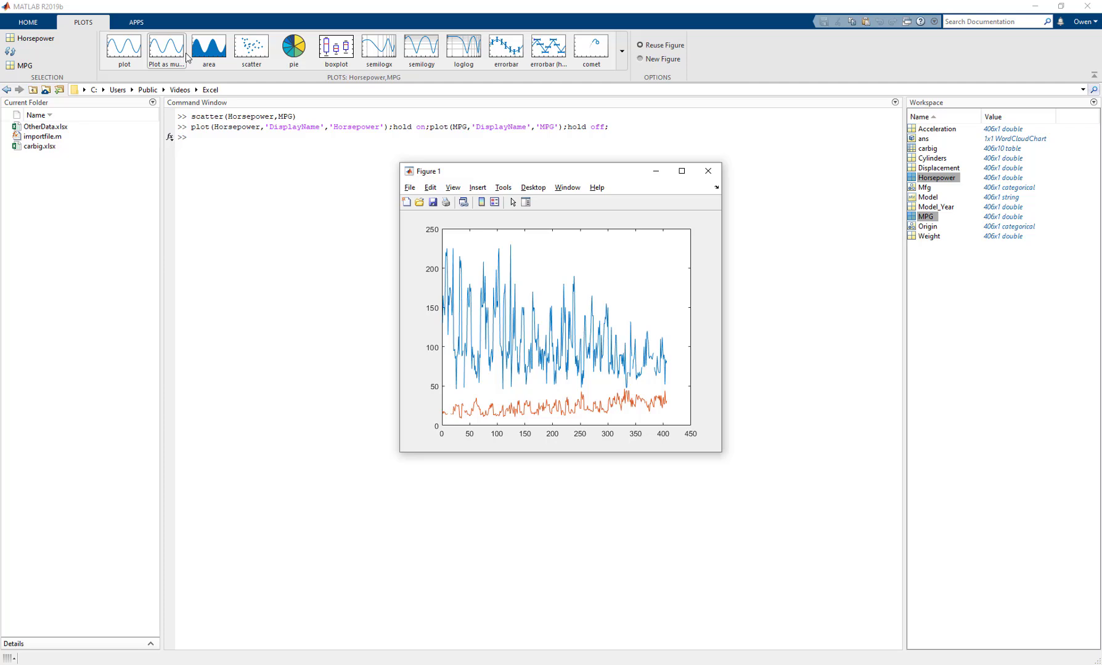
{"action": "left_click", "coordinate": [505, 44]}
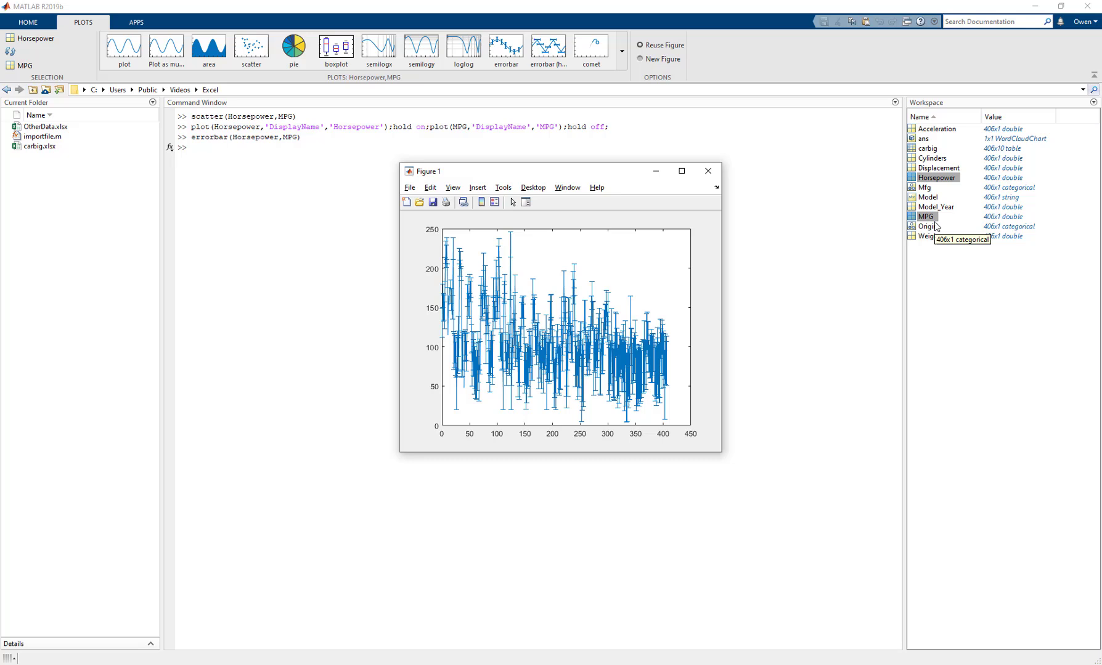
{"action": "left_click", "coordinate": [928, 226]}
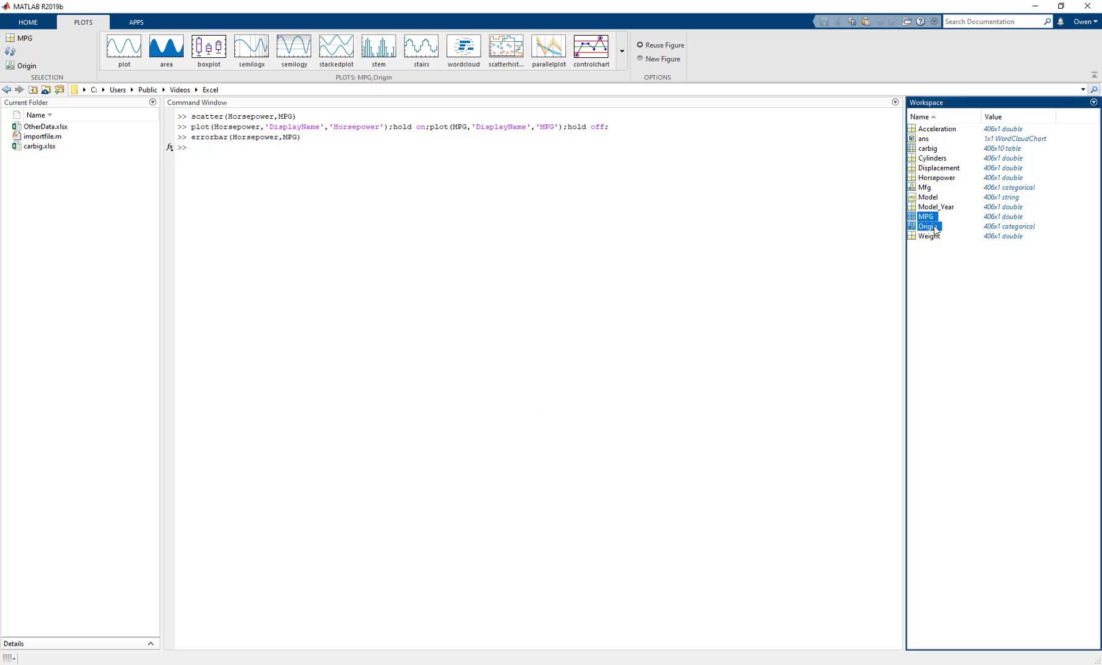
Step: Draw a boxplot of MPG grouped by Origin and a word cloud of Mfg
{"action": "left_click", "coordinate": [209, 47]}
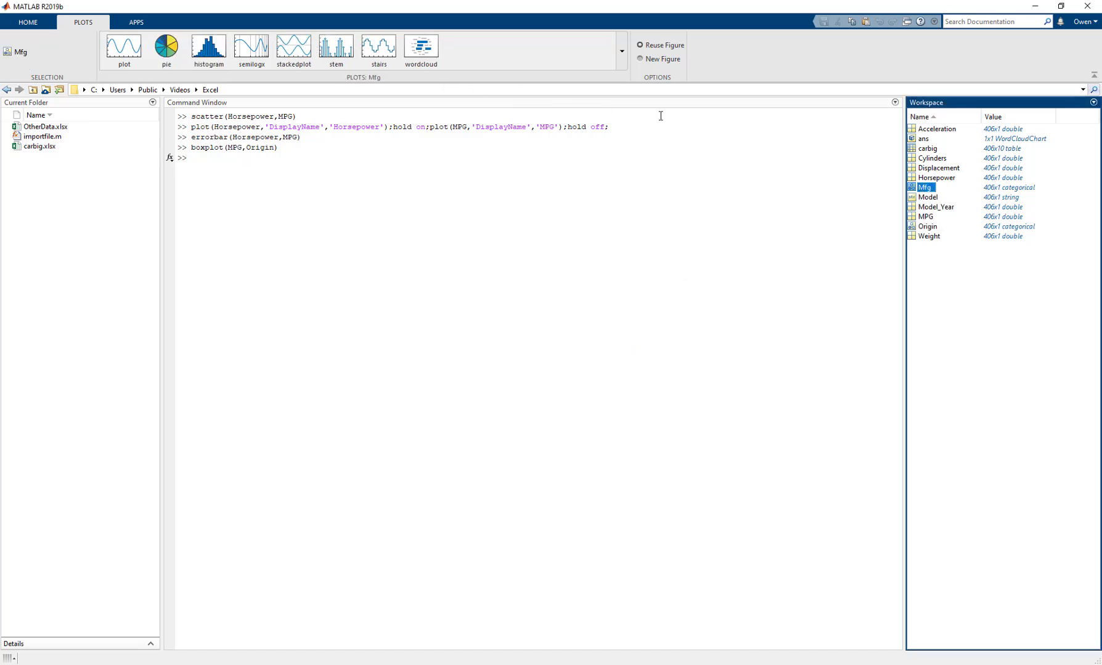
{"action": "left_click", "coordinate": [422, 47]}
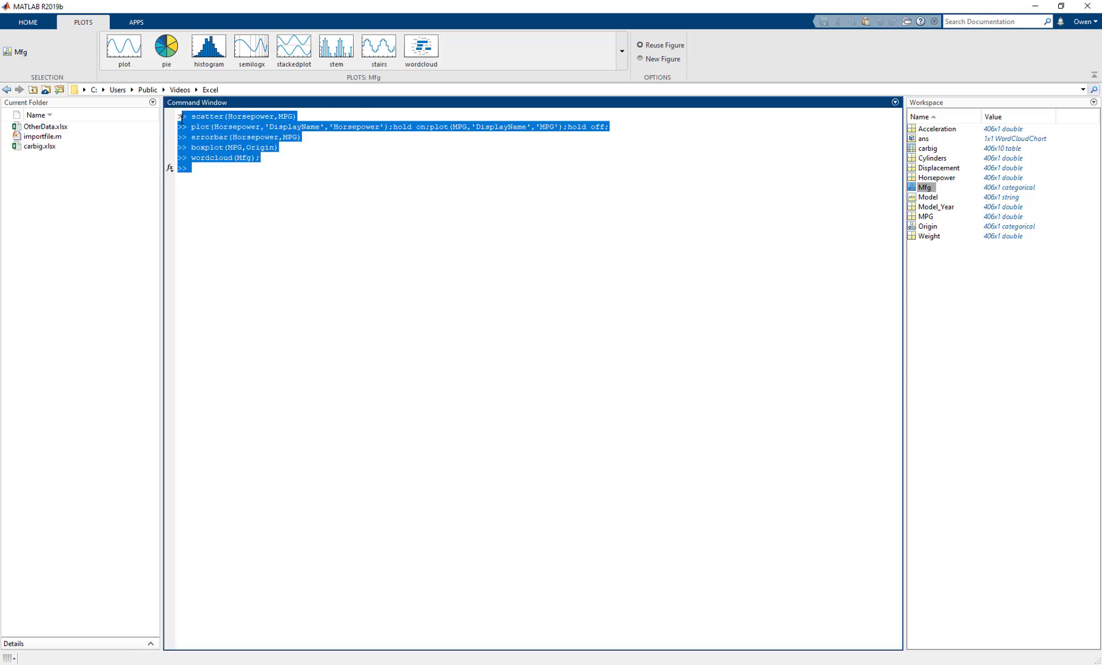
{"action": "left_click", "coordinate": [253, 180]}
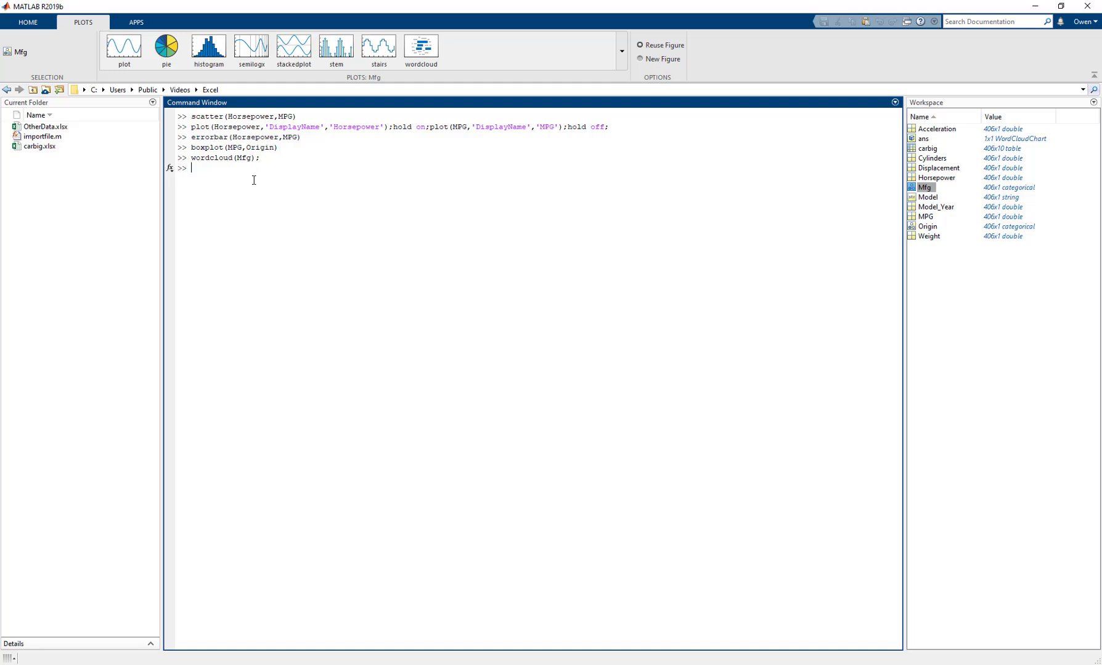